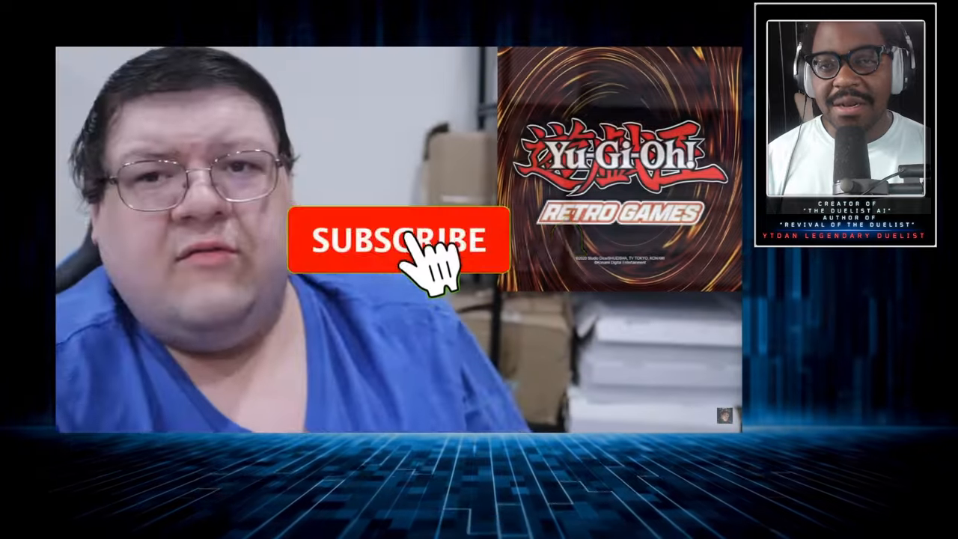
pyautogui.click(398, 240)
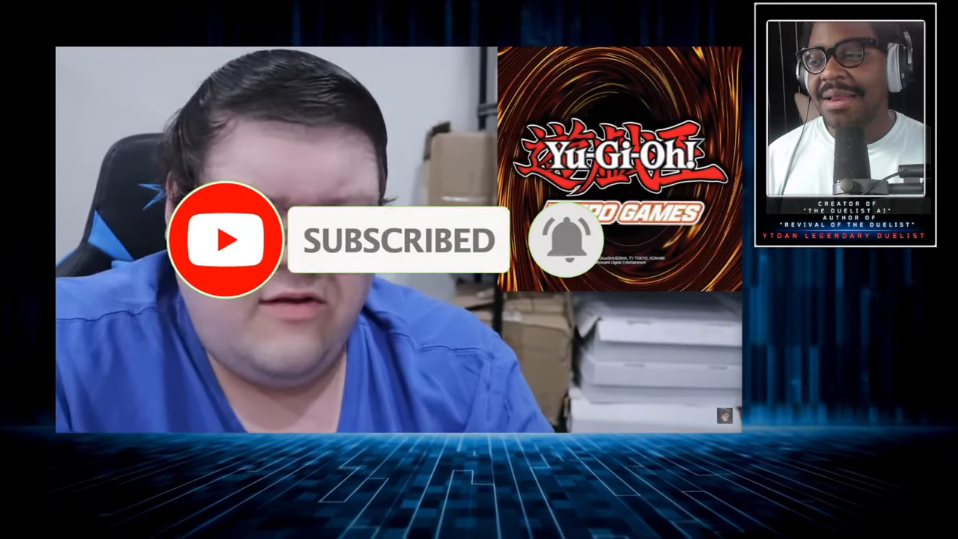